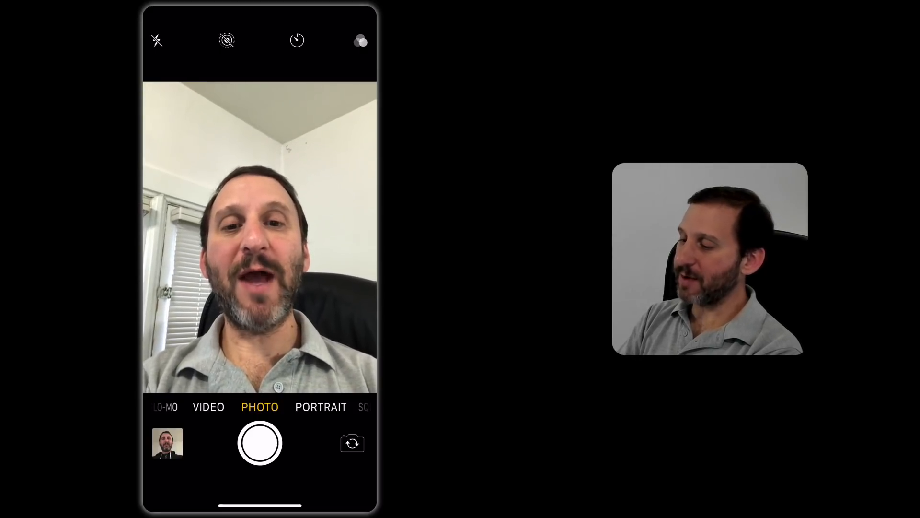
Step: Swipe the front camera from PHOTO to PORTRAIT so Natural Light lighting appears
{"action": "left_click", "coordinate": [321, 407]}
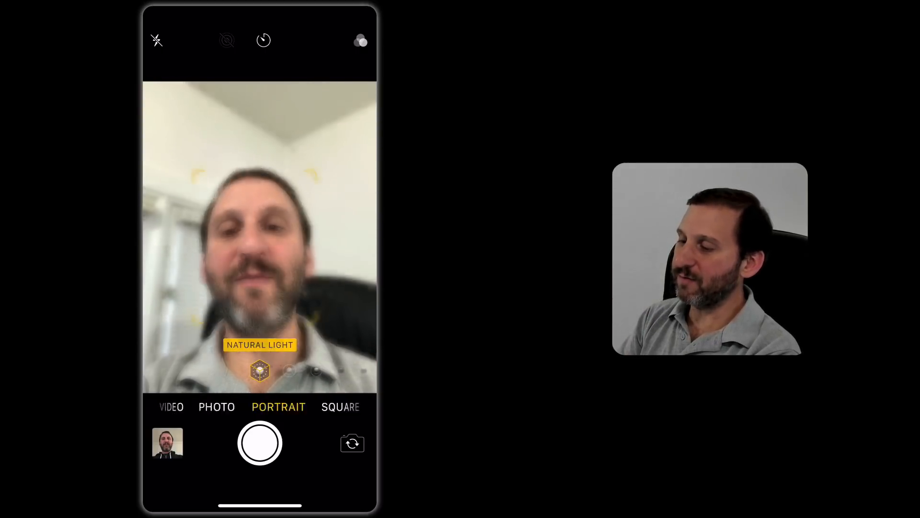
Step: Switch the front camera to PHOTO mode, then back to PORTRAIT
{"action": "left_click", "coordinate": [216, 407]}
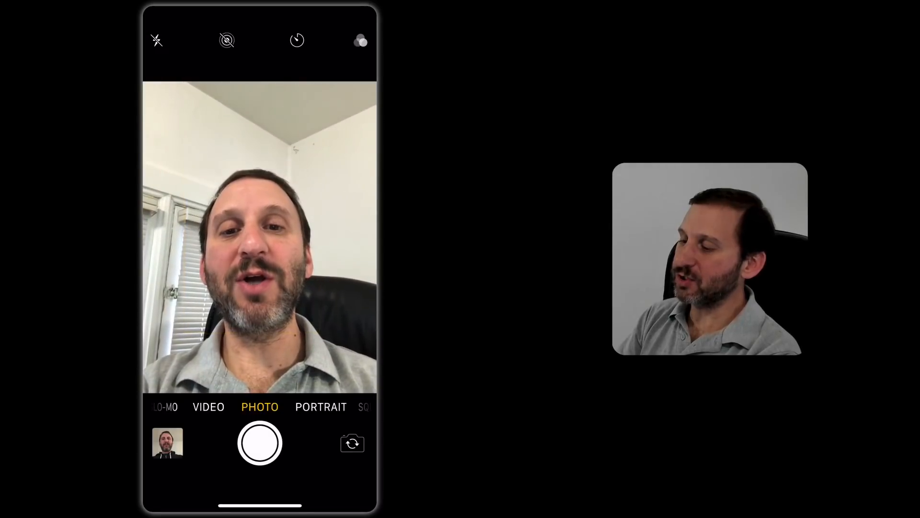
{"action": "left_click", "coordinate": [321, 407]}
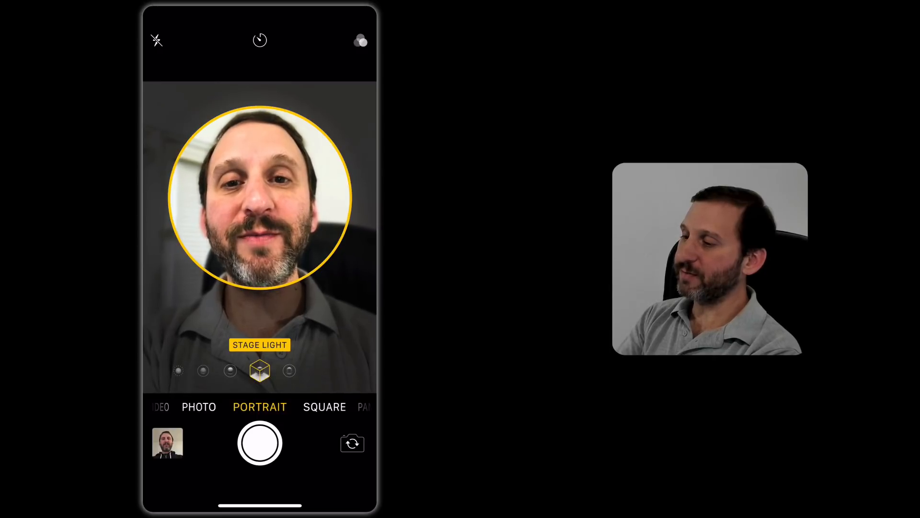
Step: Take the Stage Light portrait selfie, open it, and start editing it
{"action": "left_click", "coordinate": [260, 442]}
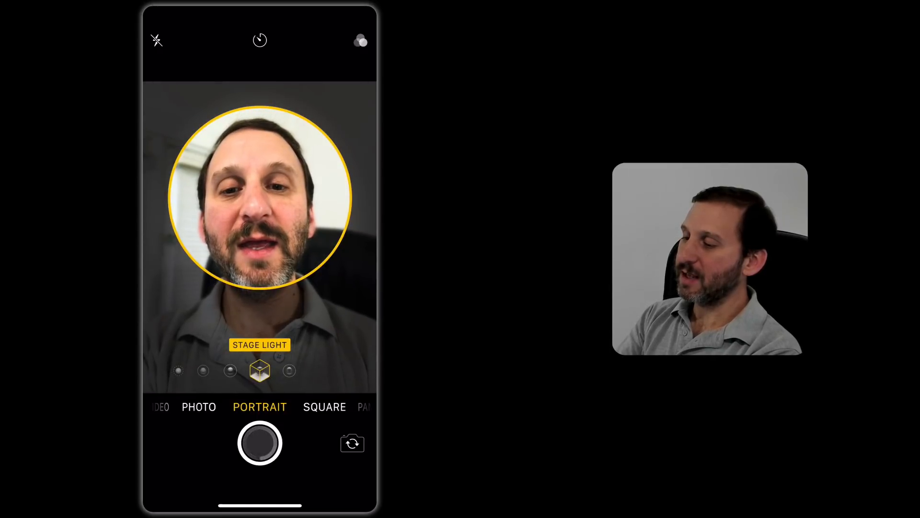
{"action": "left_click", "coordinate": [260, 442]}
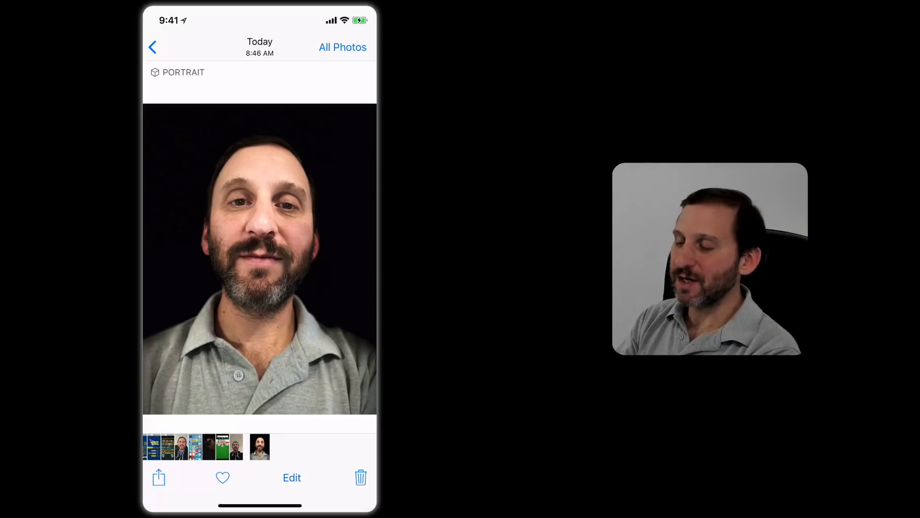
{"action": "left_click", "coordinate": [292, 477]}
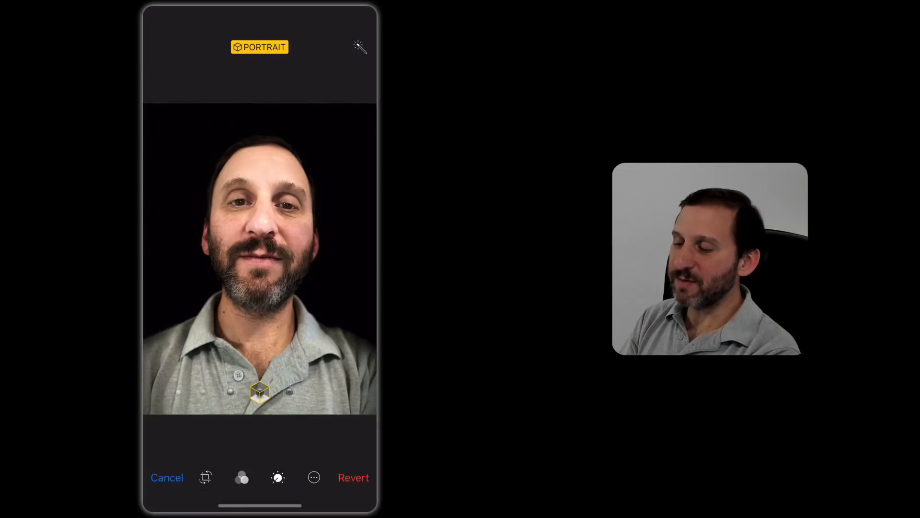